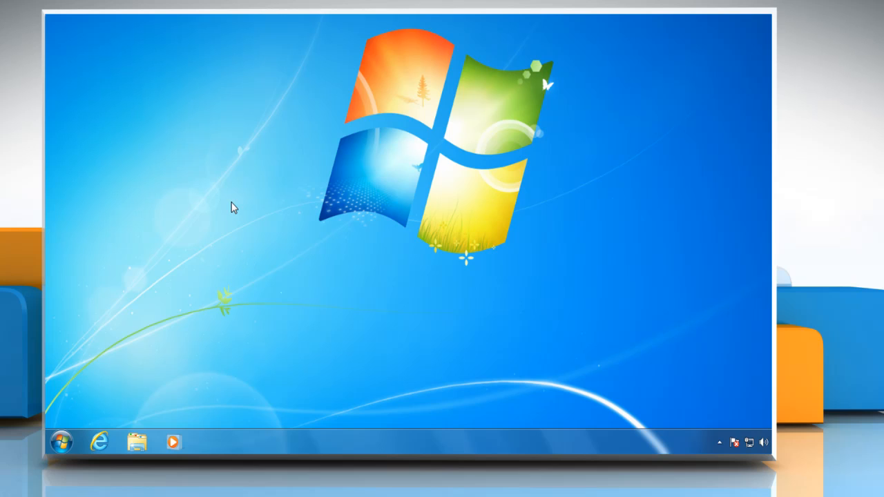
pyautogui.moveTo(199, 251)
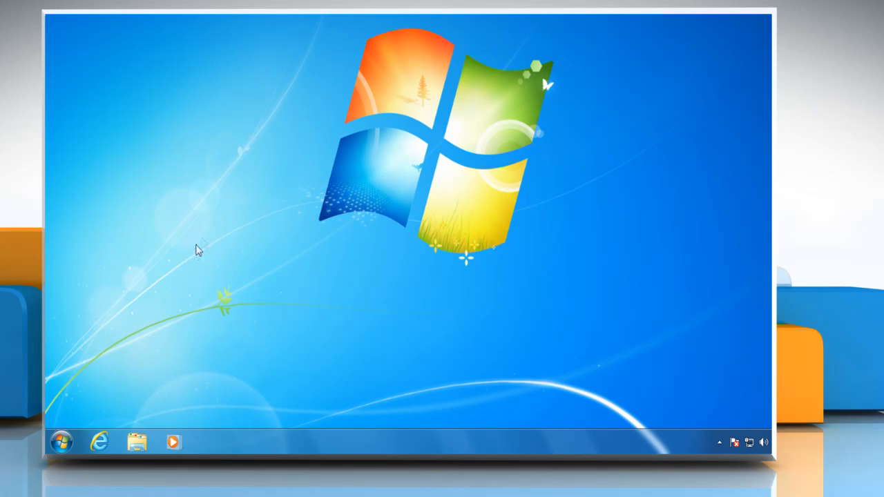
pyautogui.moveTo(99, 388)
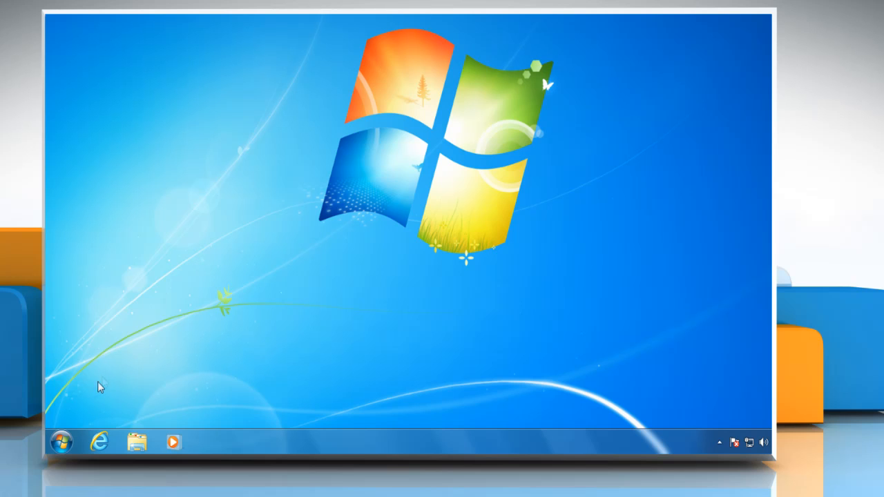
# Launch Windows Media Player from the Start menu's All Programs list.
pyautogui.click(64, 442)
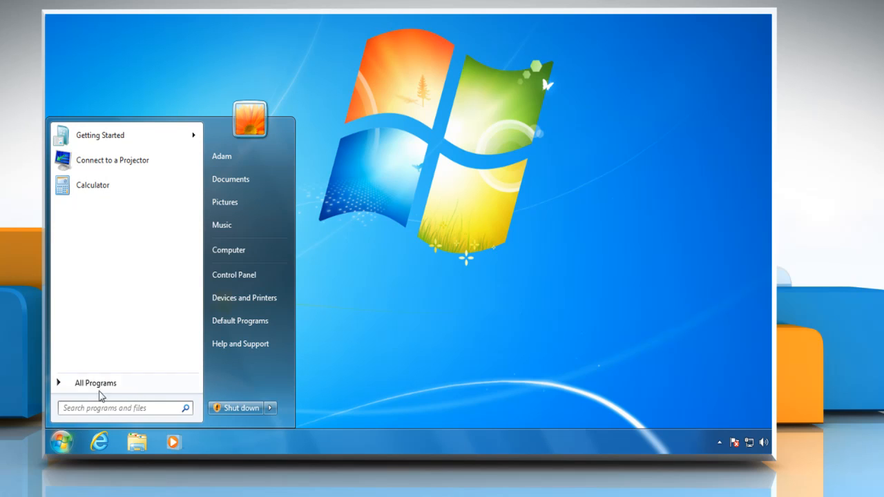
pyautogui.click(94, 382)
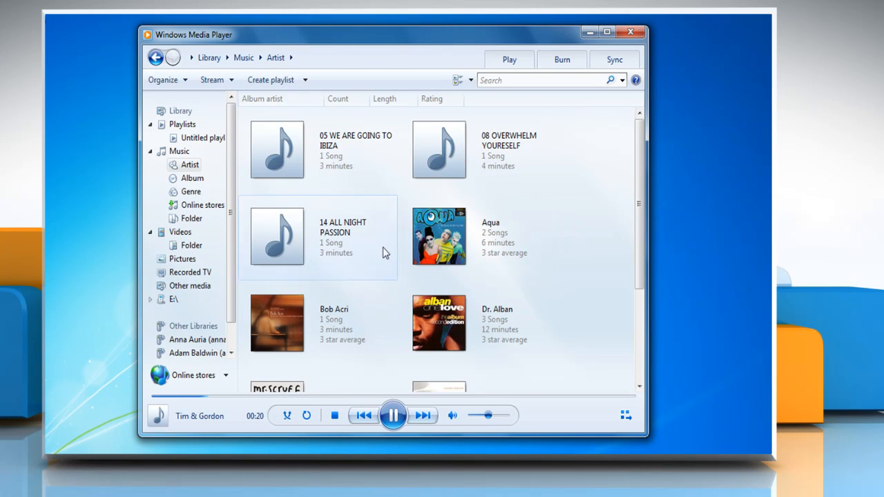
# Choose Delete from the Bob Acri album's context menu to bring up the 'Sleep Away' delete prompt.
pyautogui.rightClick(274, 323)
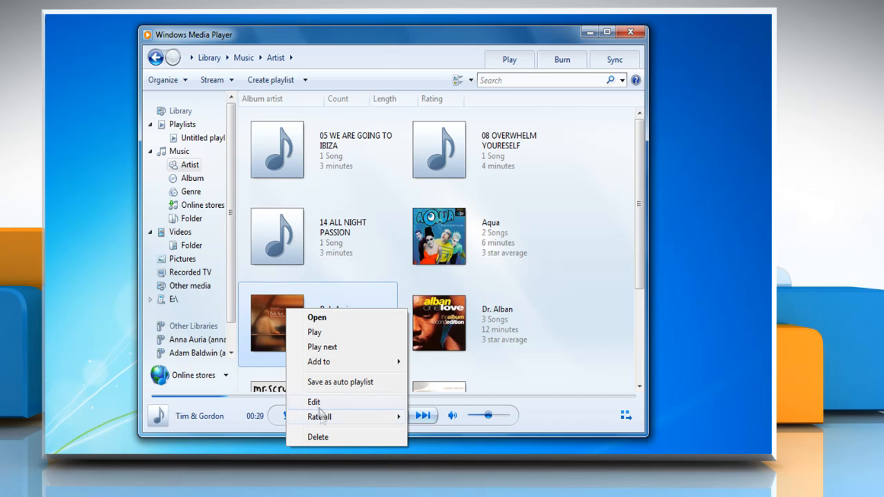
pyautogui.click(319, 437)
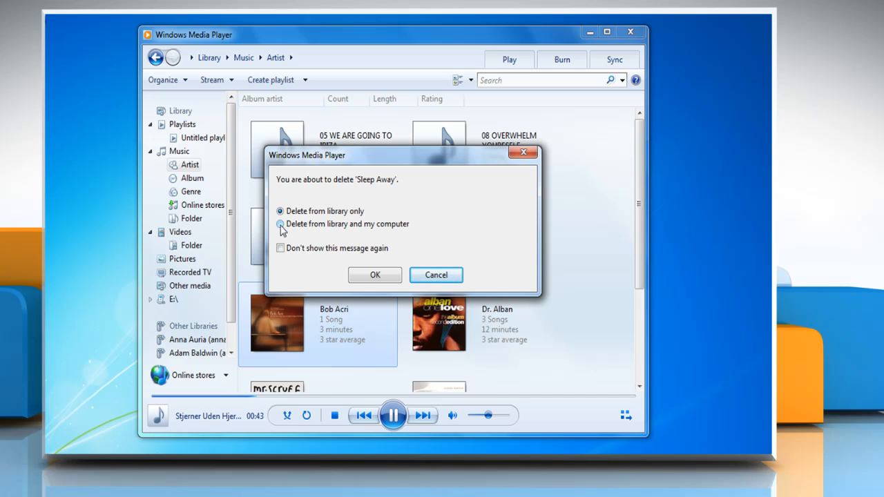
# Delete the Bob Acri album from both the library and the computer and confirm with OK.
pyautogui.click(279, 224)
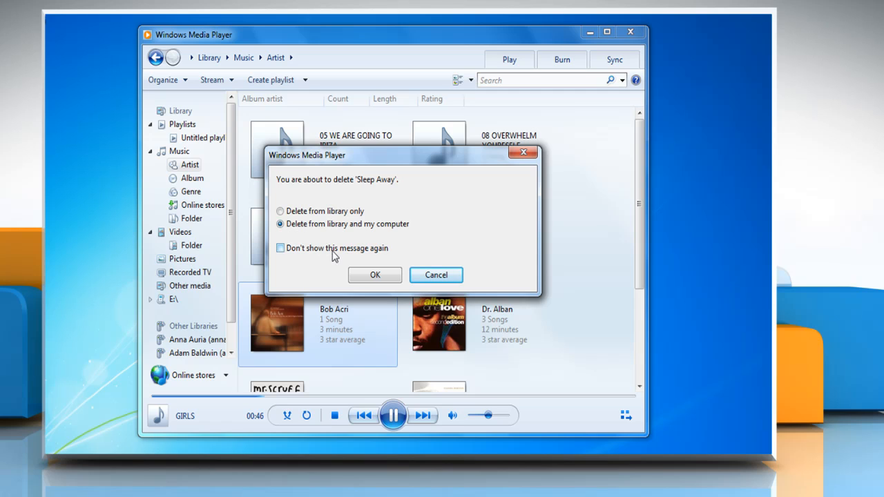
pyautogui.click(375, 274)
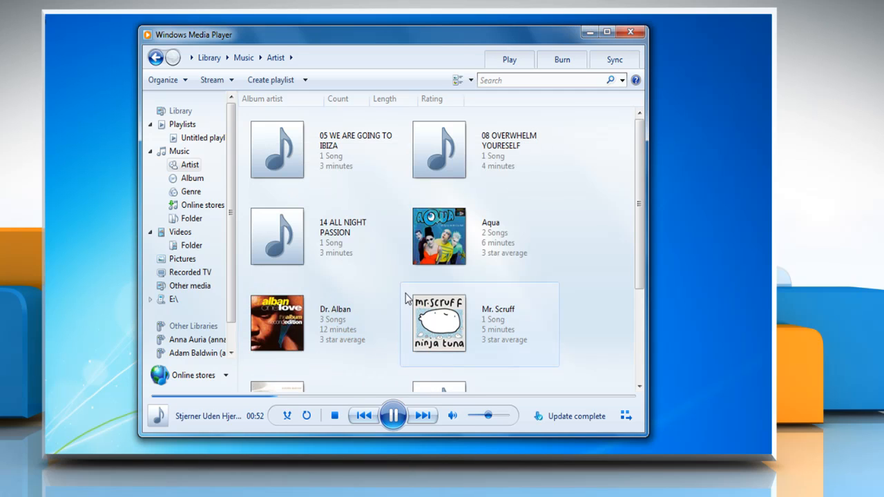